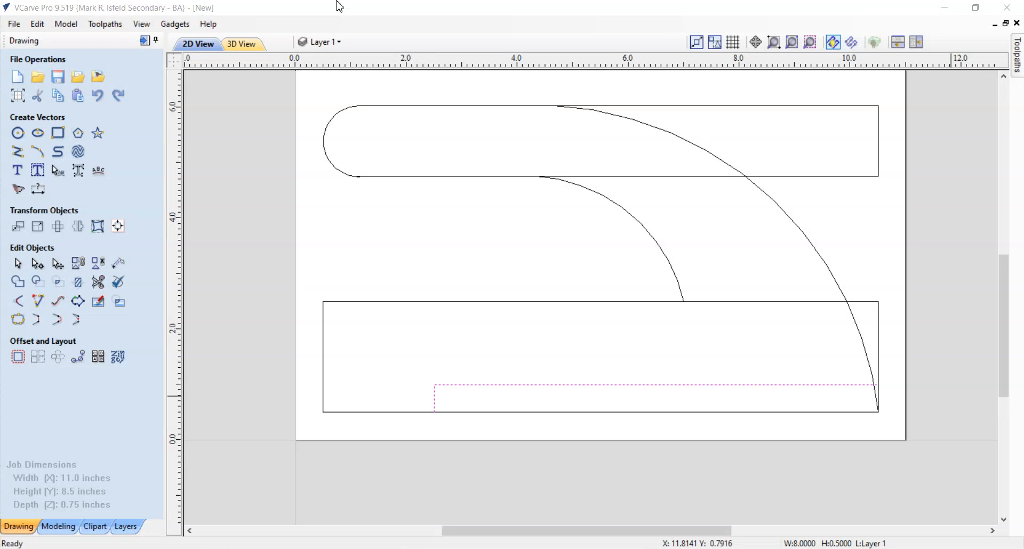
pyautogui.moveTo(537, 290)
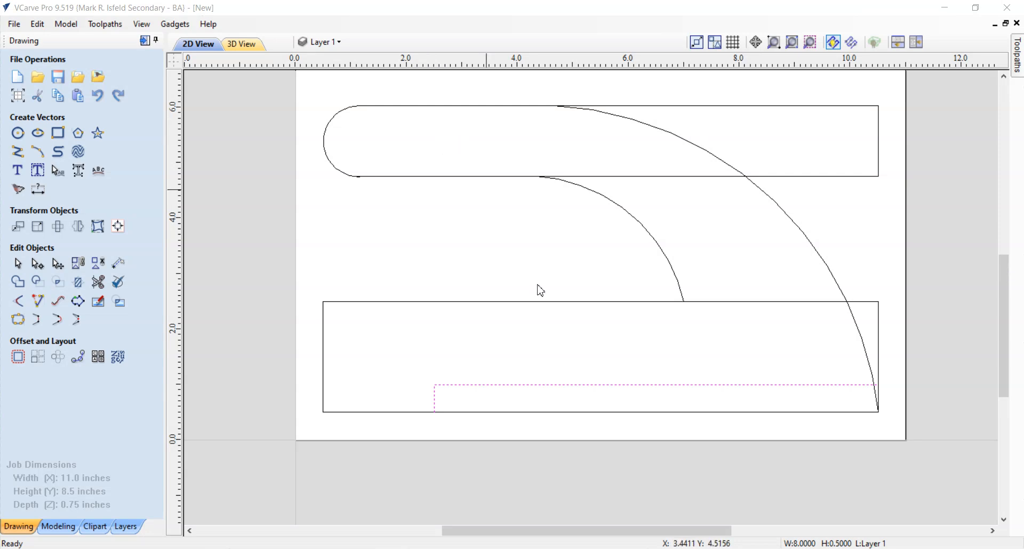
pyautogui.moveTo(245, 250)
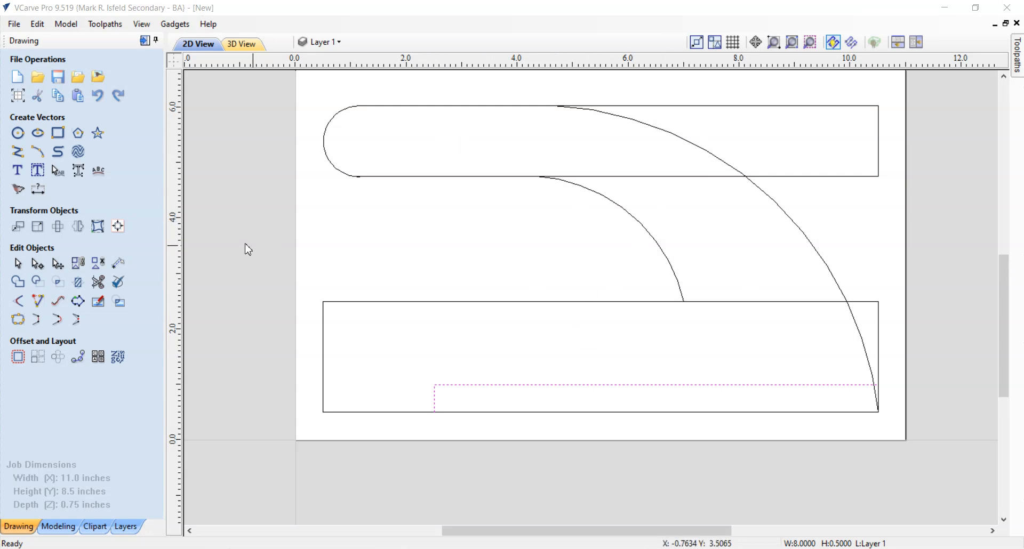
pyautogui.moveTo(98, 283)
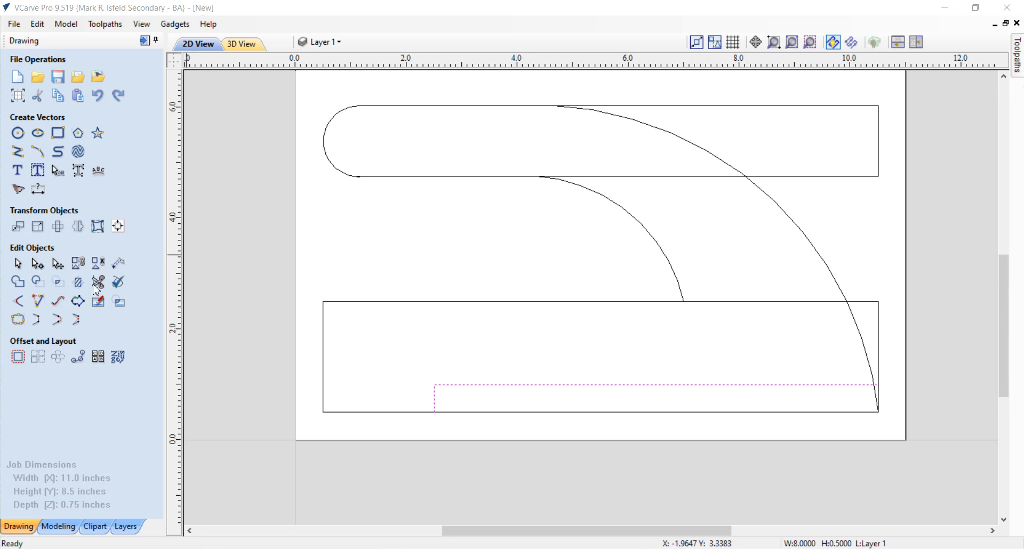
# - With Interactive Vector Trim, delete the arc-to-strip overlap and the lower strip's bottom edge
pyautogui.click(98, 283)
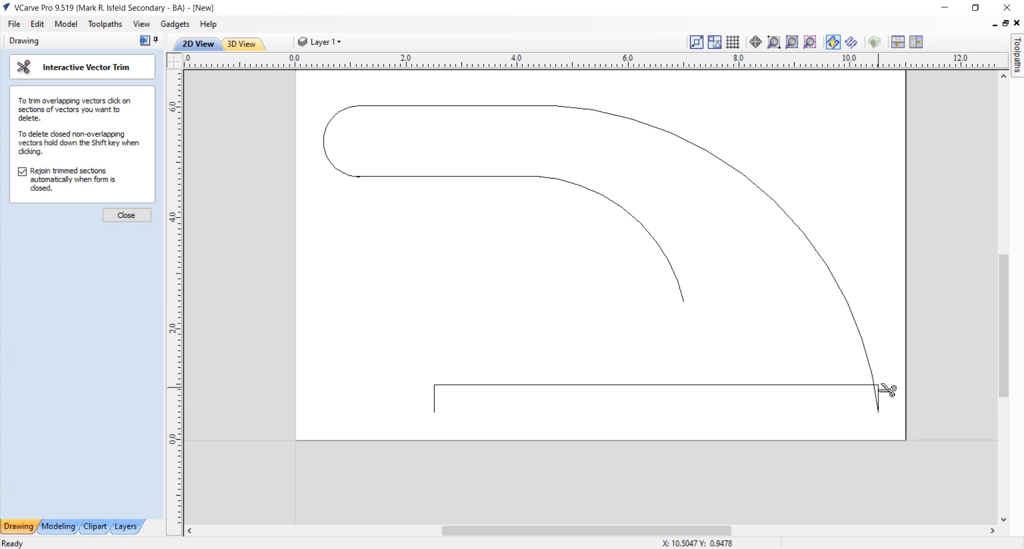
pyautogui.moveTo(897, 391)
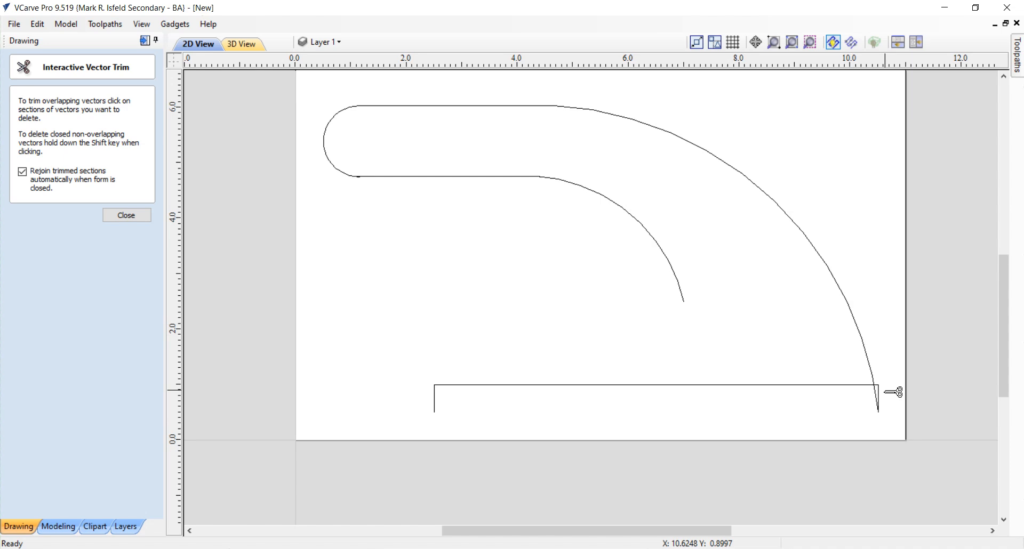
pyautogui.click(879, 400)
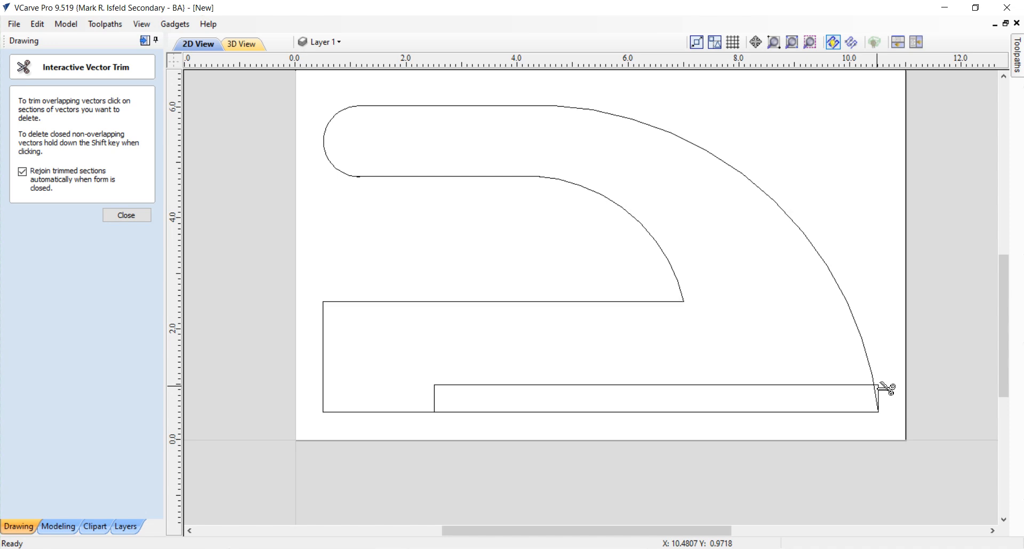
pyautogui.moveTo(831, 417)
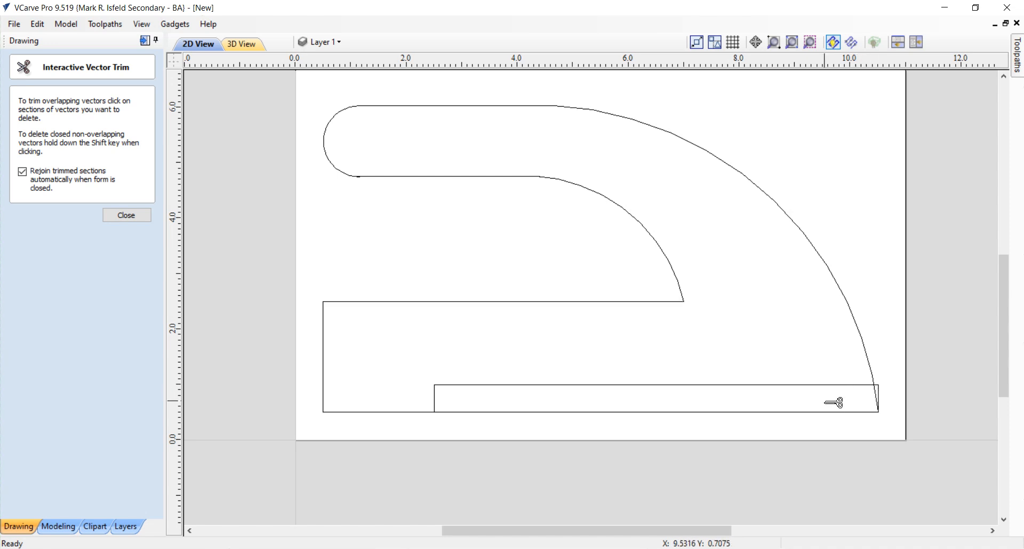
pyautogui.click(836, 405)
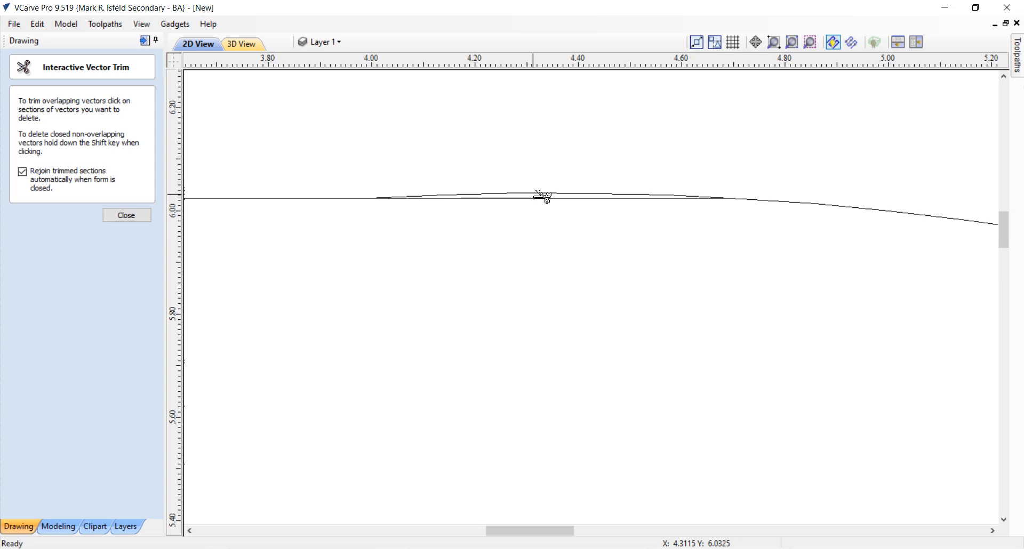
# - Delete the tiny leftover overlapping segment along the top edge of the outline
pyautogui.click(540, 201)
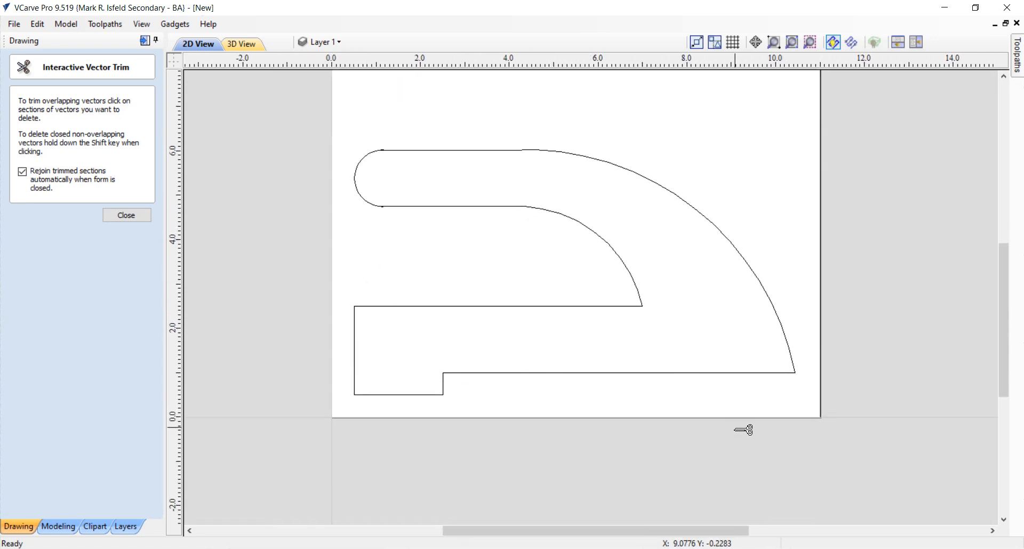
pyautogui.moveTo(335, 334)
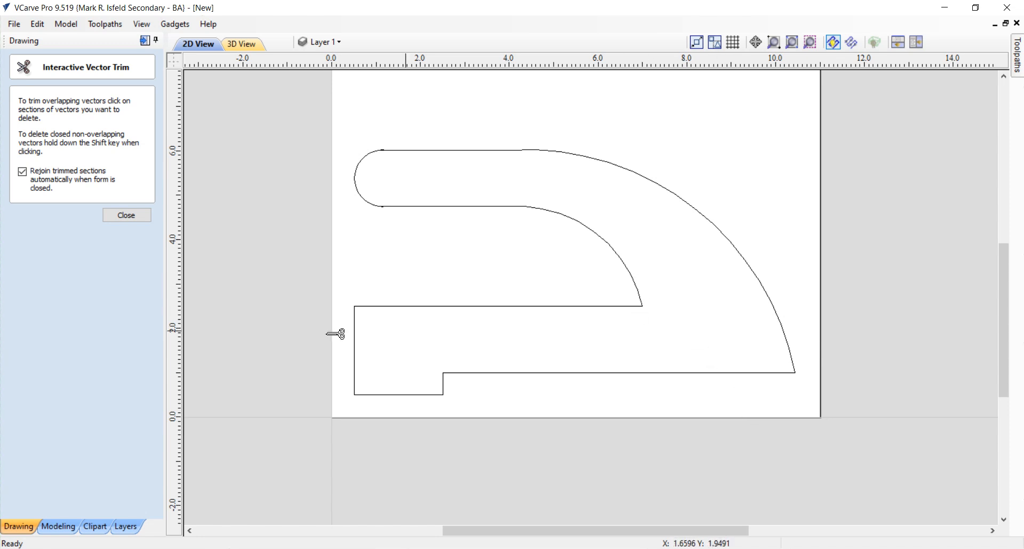
# - Close the trim panel to rejoin the outline and start the Fillet tool
pyautogui.click(126, 215)
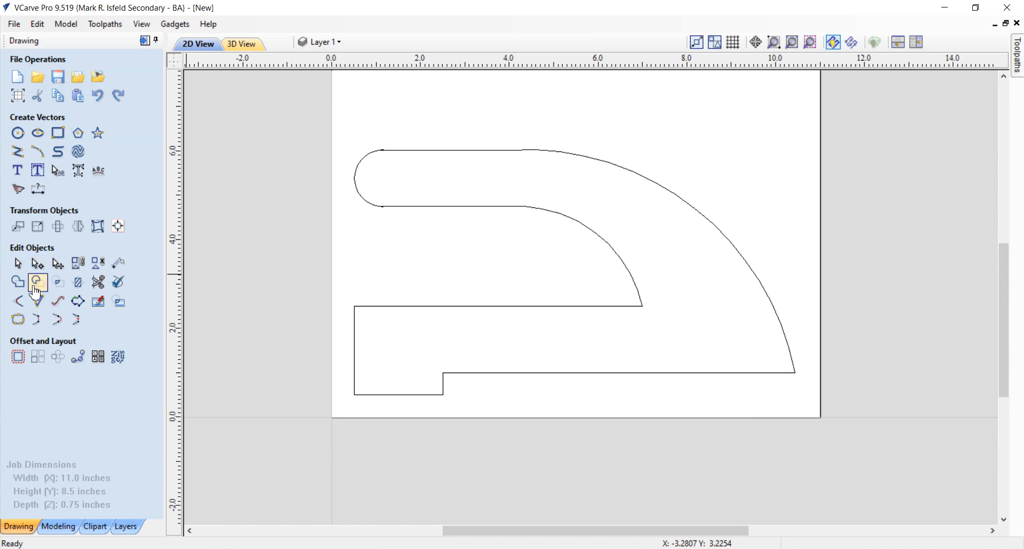
pyautogui.moveTo(17, 300)
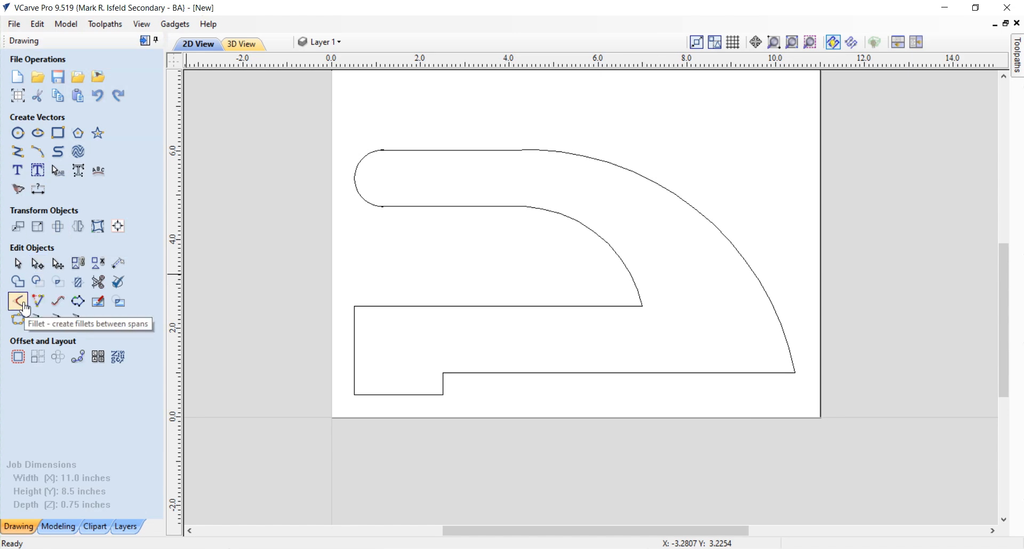
pyautogui.click(17, 301)
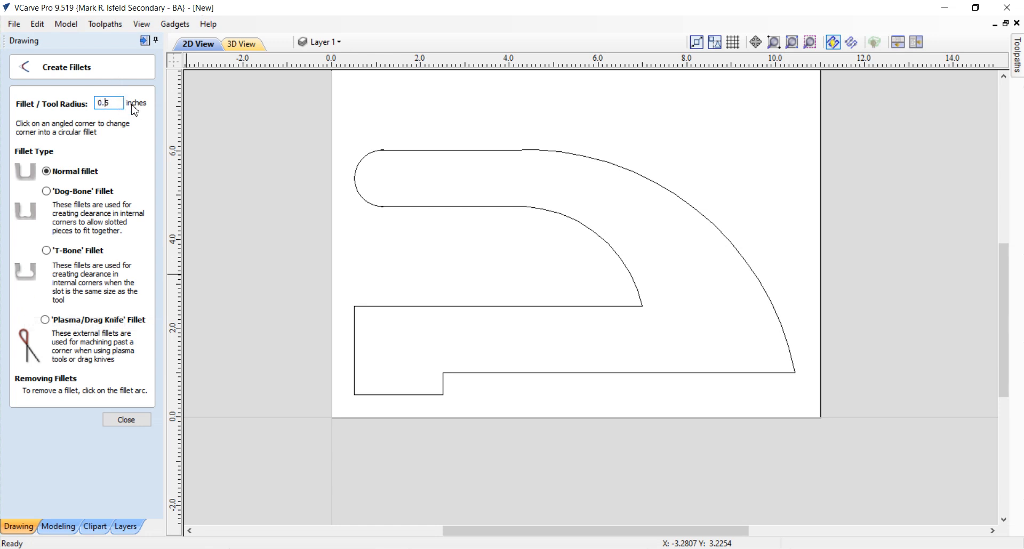
# - Apply a 0.25 inch fillet to the upper-left corner of the stepped base
pyautogui.write('0.25')
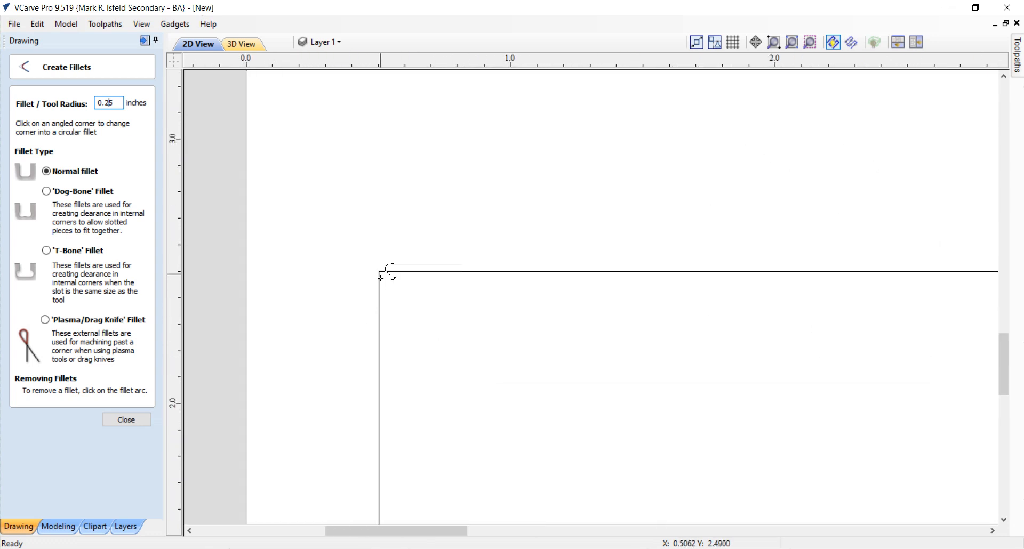
pyautogui.click(379, 283)
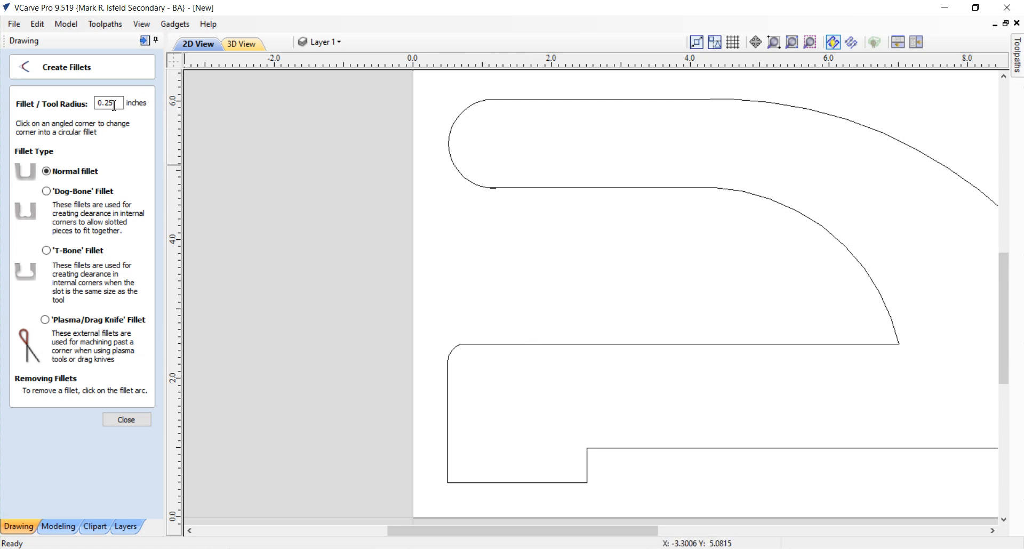
# - Set the fillet radius to 0.5 inch for rounding the inner-curve tip
pyautogui.write('0.5')
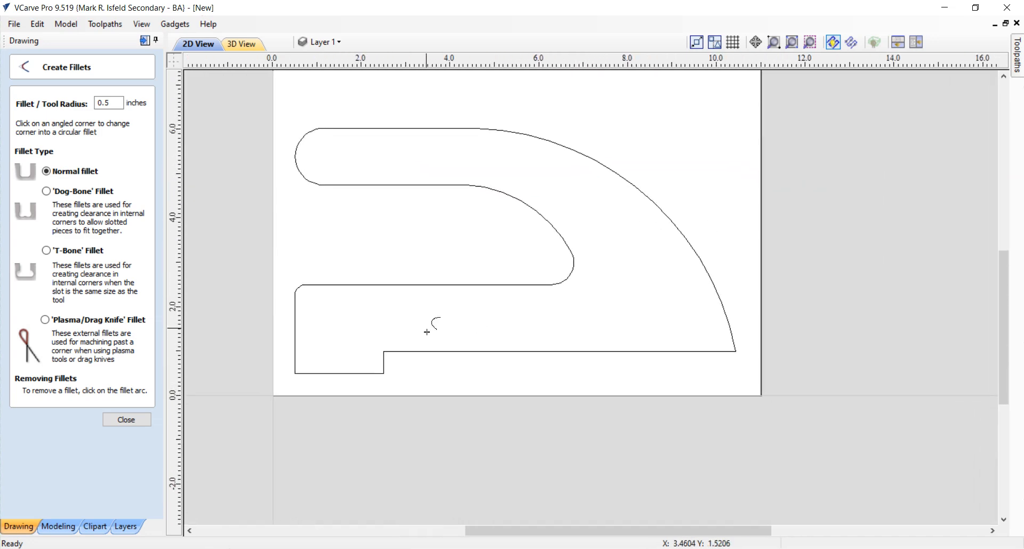
pyautogui.moveTo(416, 338)
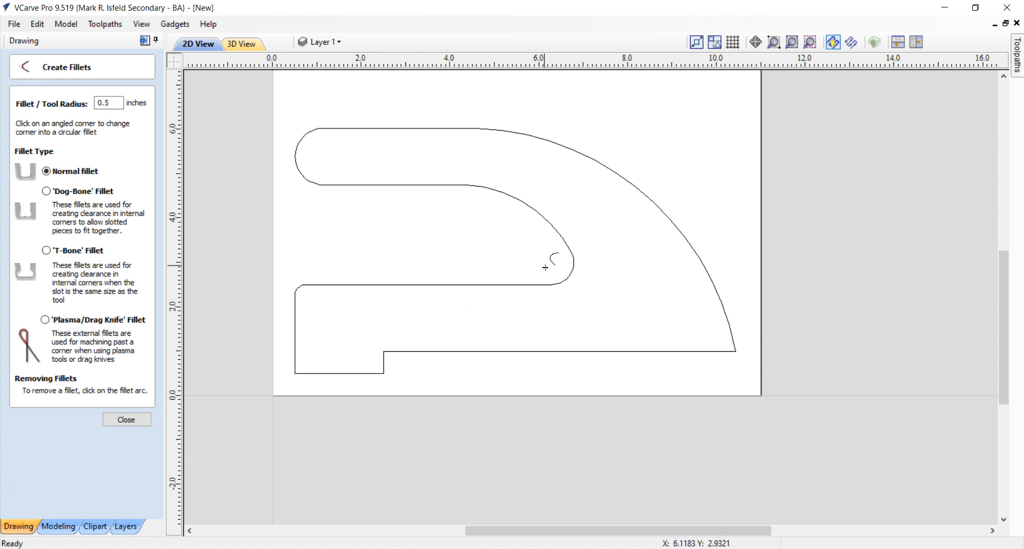
pyautogui.moveTo(482, 264)
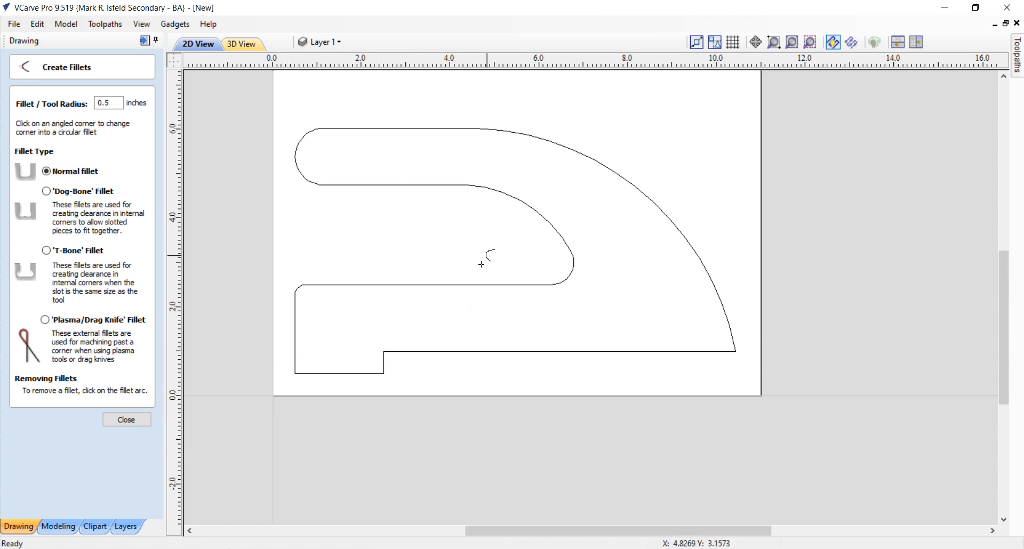